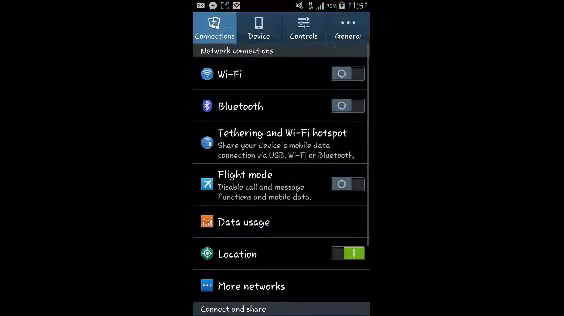
Step: Reach the About device page showing model number, Android version and baseband details
scroll(down, 3)
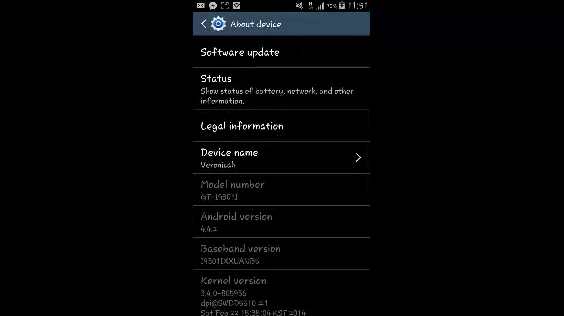
Step: Bring up the Software update page with update check, Auto update and Wi-Fi only options
click(232, 52)
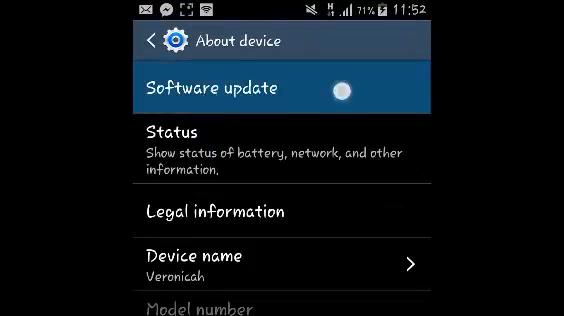
click(228, 88)
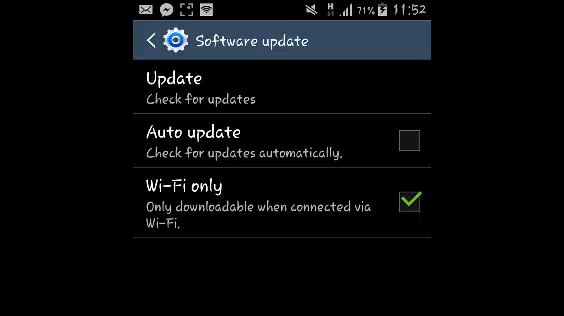